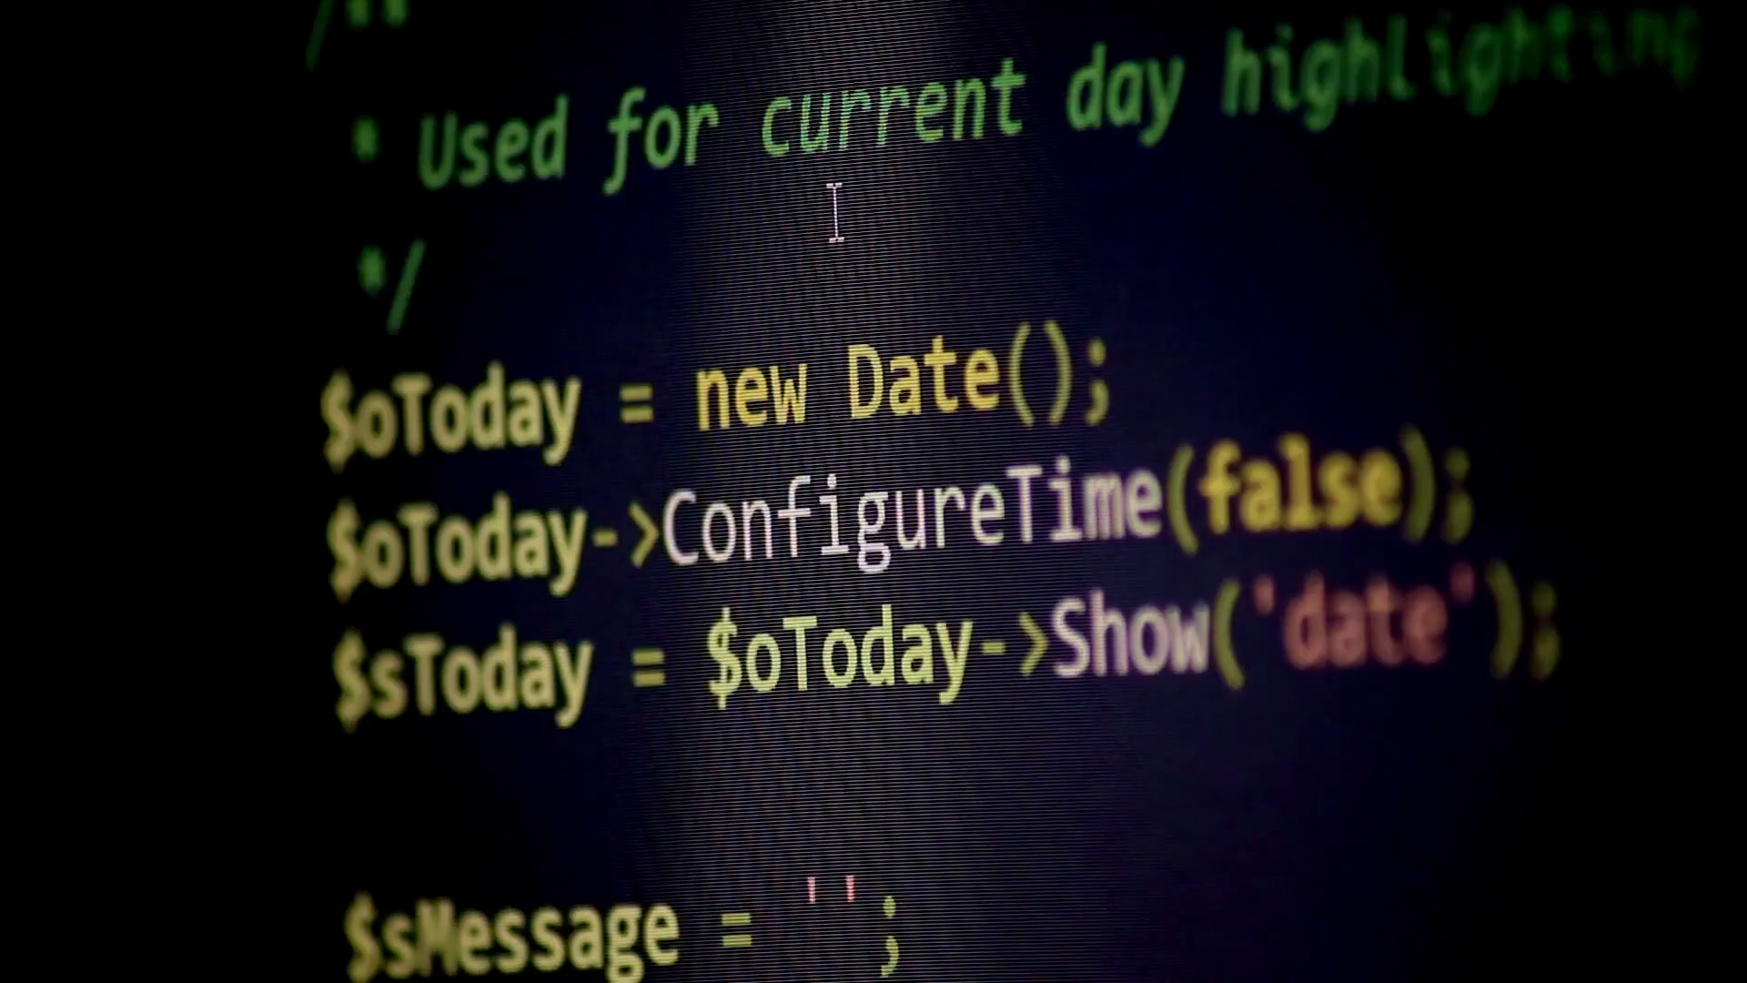
pyautogui.scroll(-3)
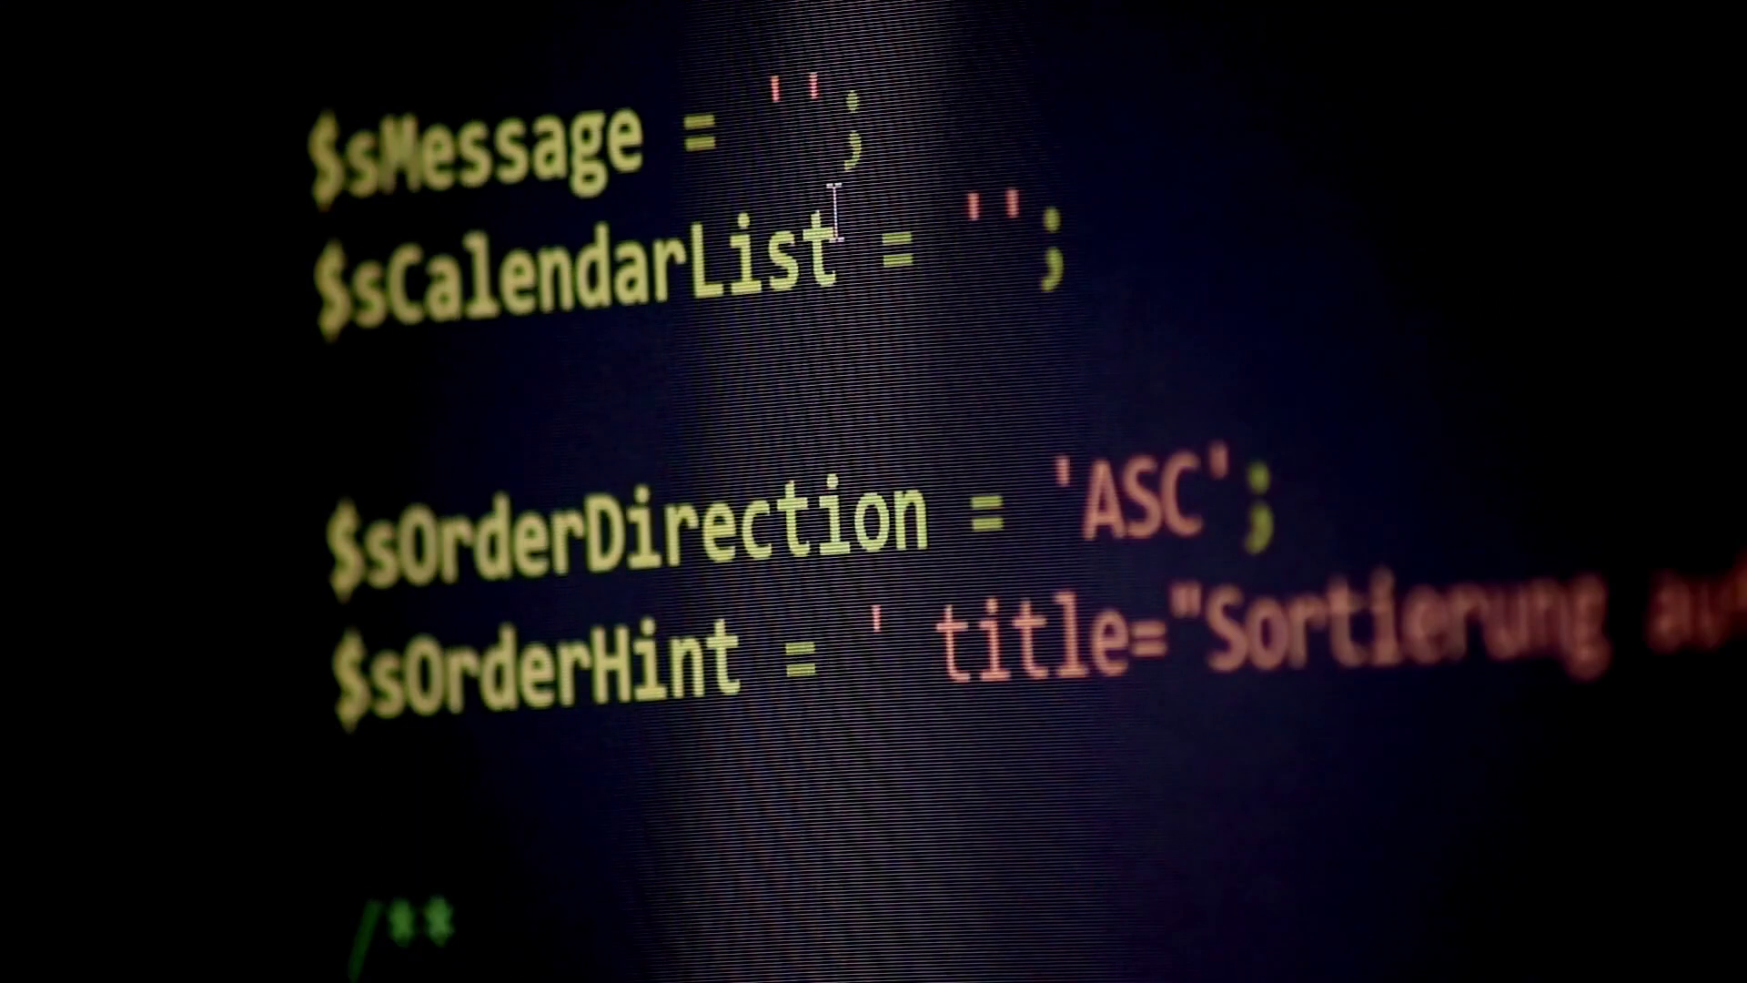
pyautogui.scroll(-3)
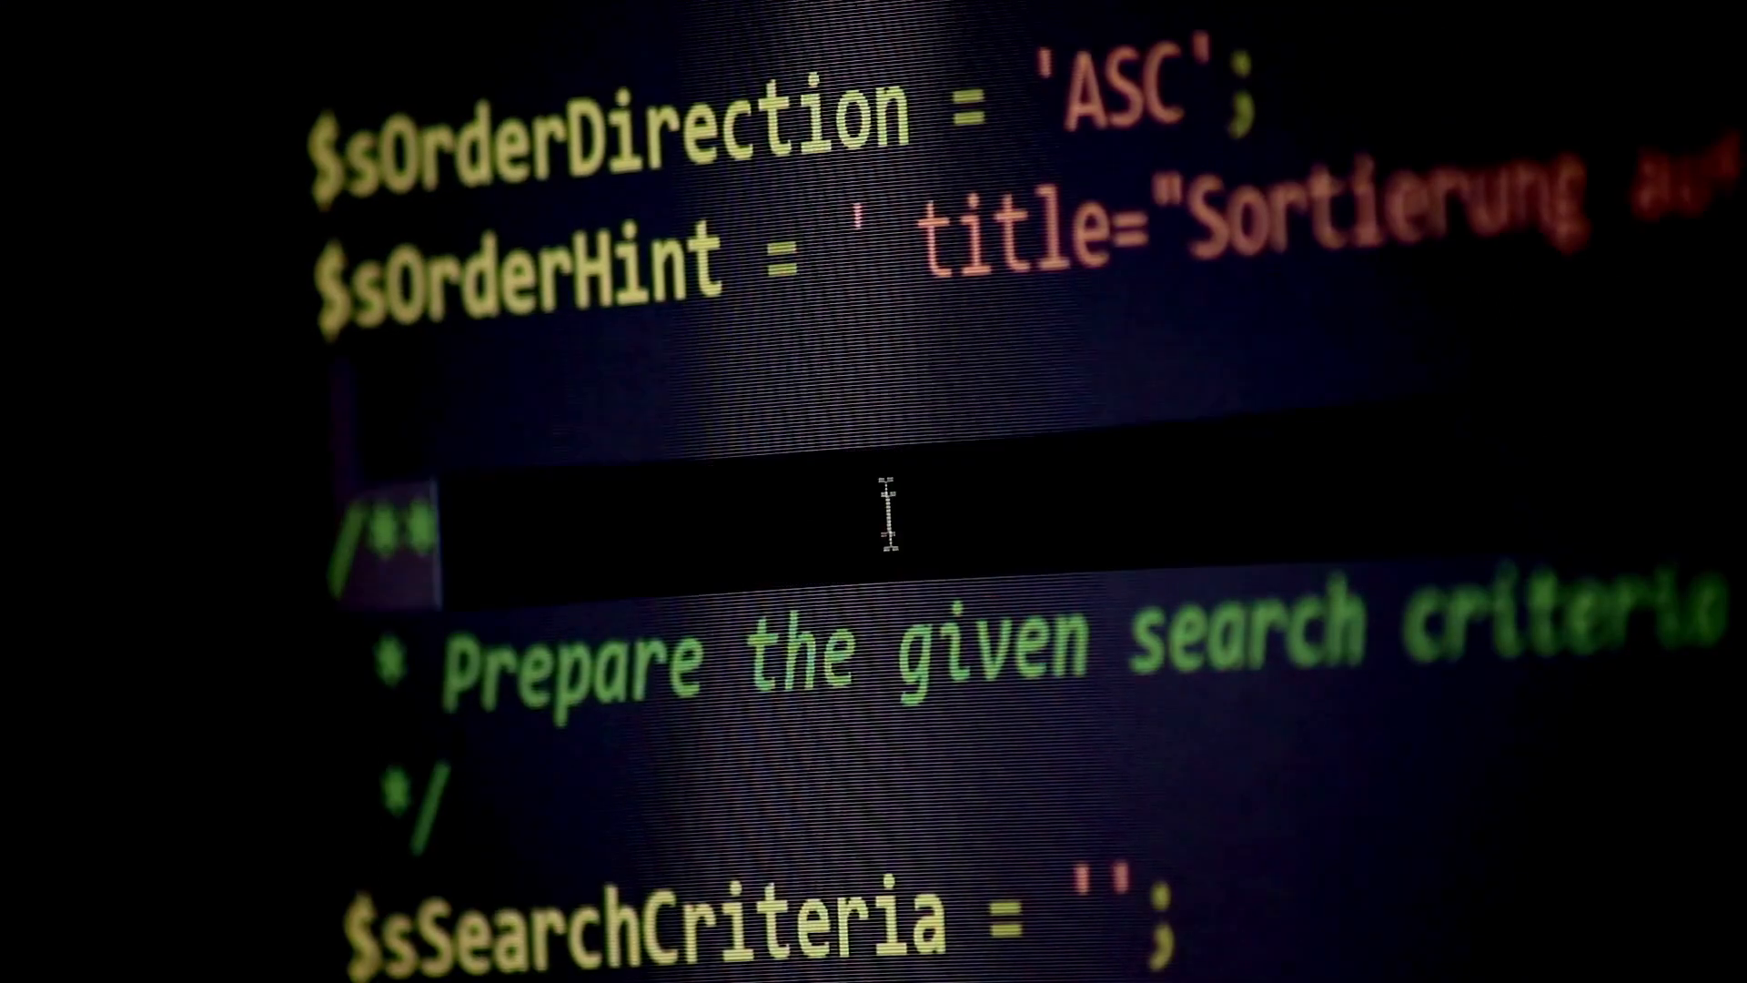